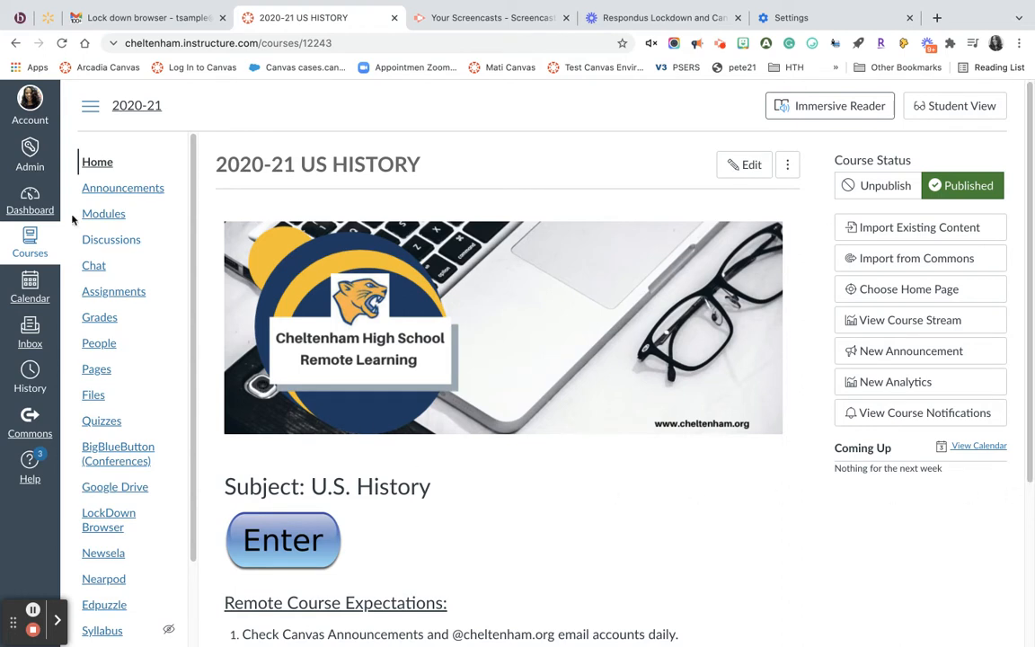
{"action": "mouse_move", "coordinate": [101, 316]}
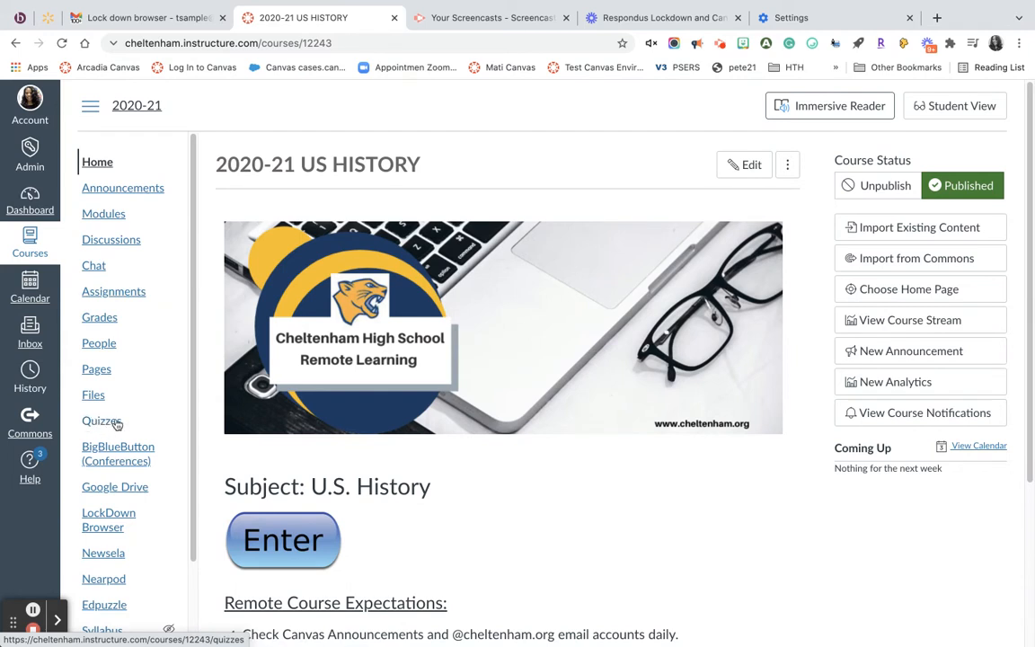
{"action": "mouse_move", "coordinate": [115, 424]}
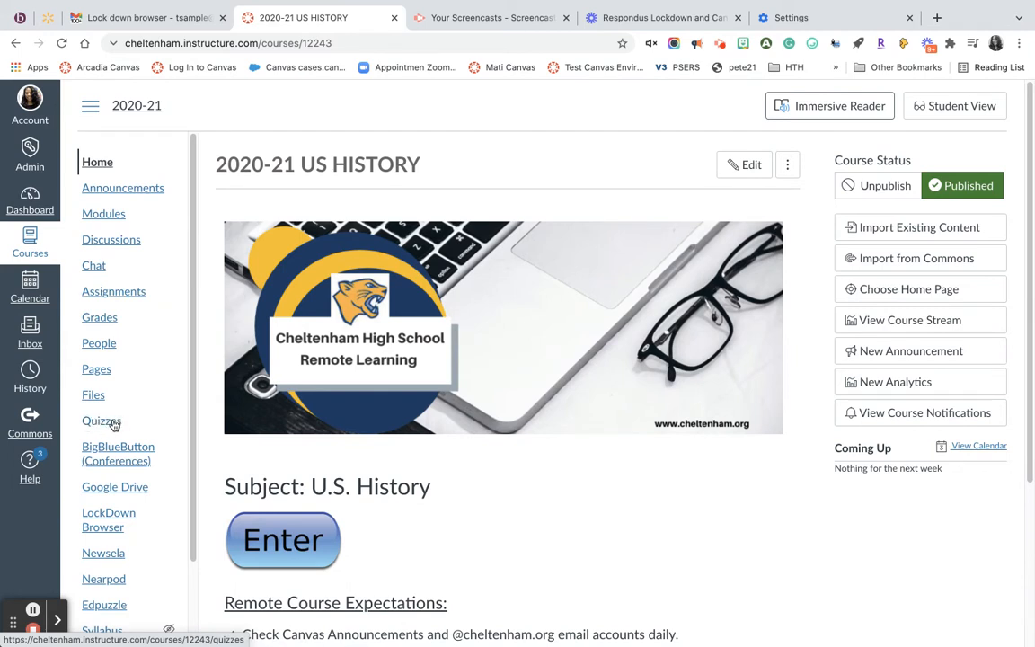
- Reach the Respondus LockDown Browser dashboard from the US History course navigation
{"action": "scroll", "scroll_direction": "down", "scroll_amount": 3}
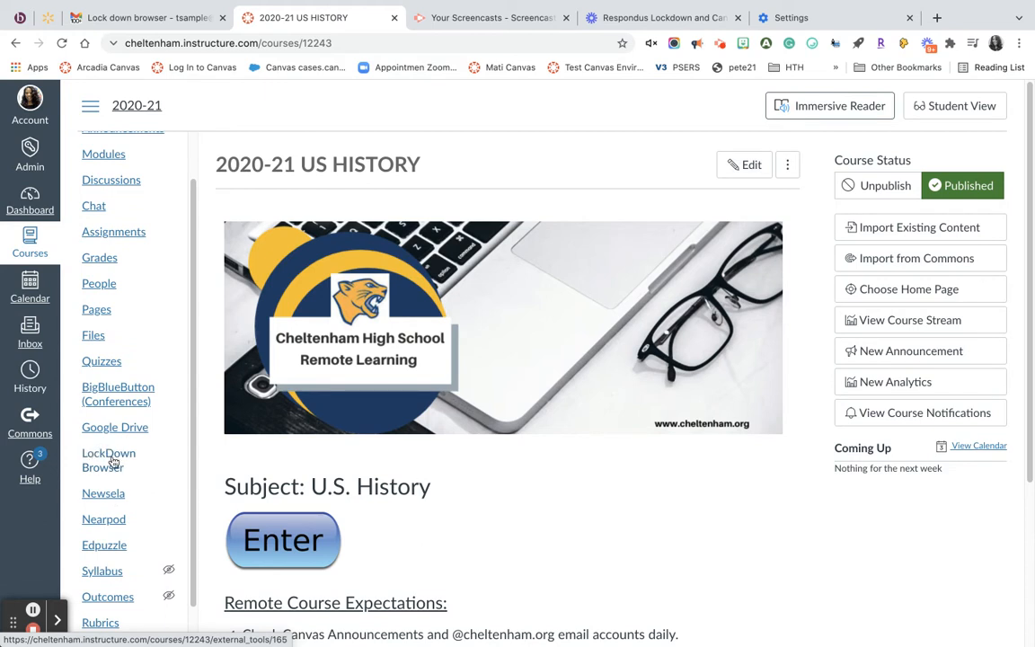
{"action": "left_click", "coordinate": [108, 460]}
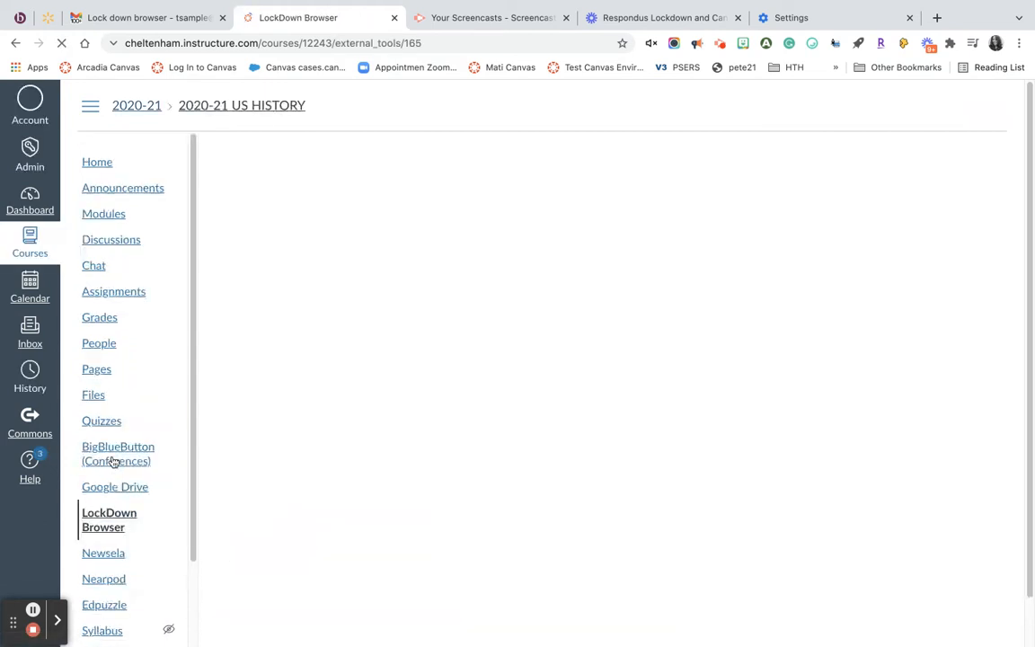
{"action": "left_click", "coordinate": [107, 519]}
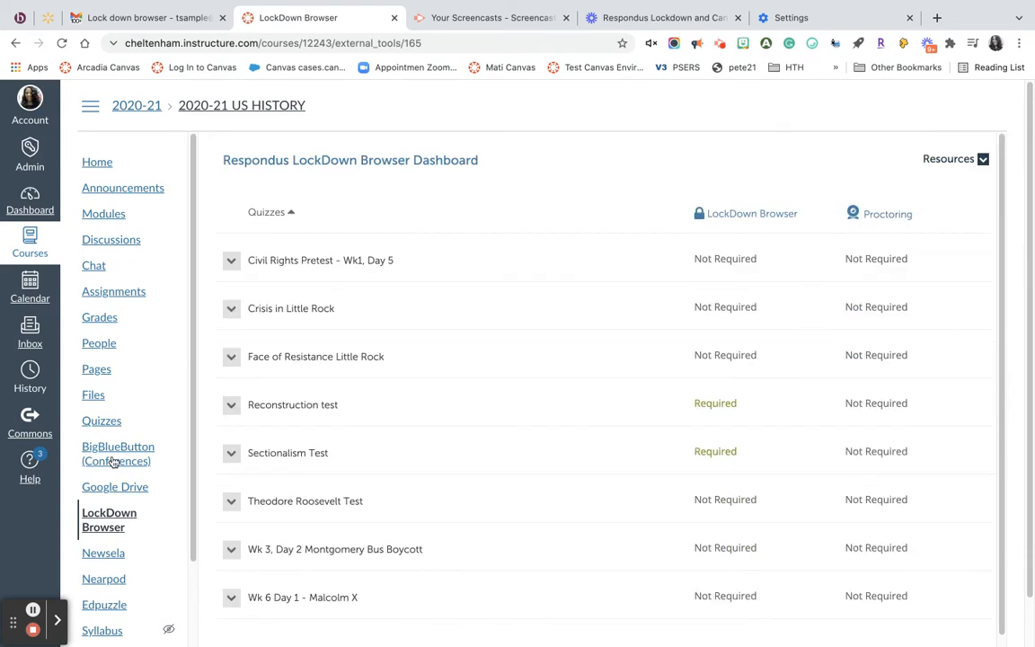
{"action": "mouse_move", "coordinate": [402, 319]}
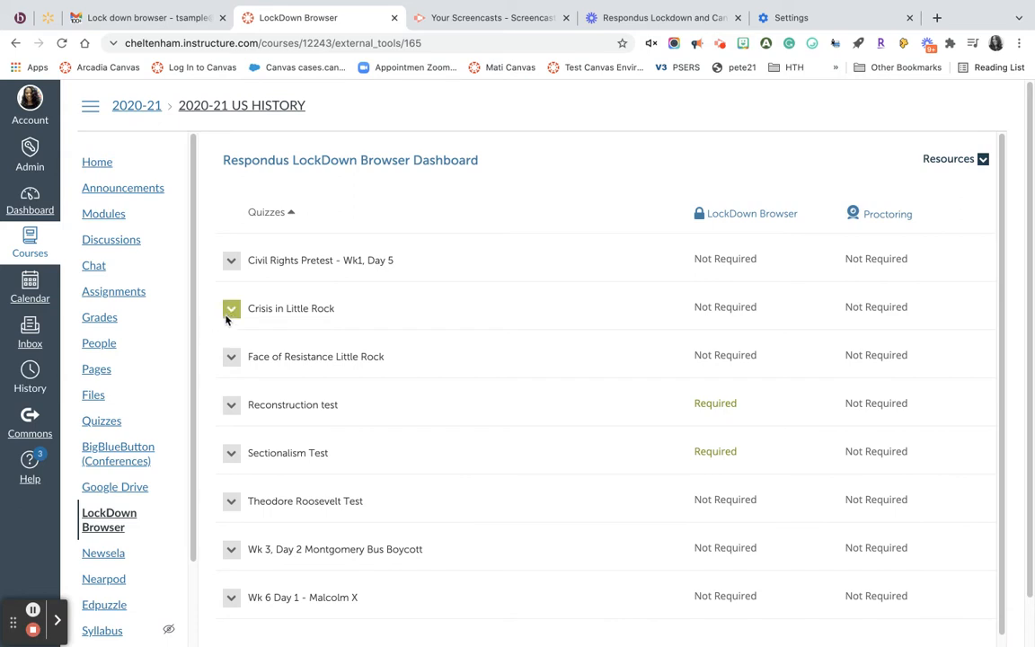
- Bring up the lockdown settings for the Crisis in Little Rock quiz
{"action": "left_click", "coordinate": [230, 309]}
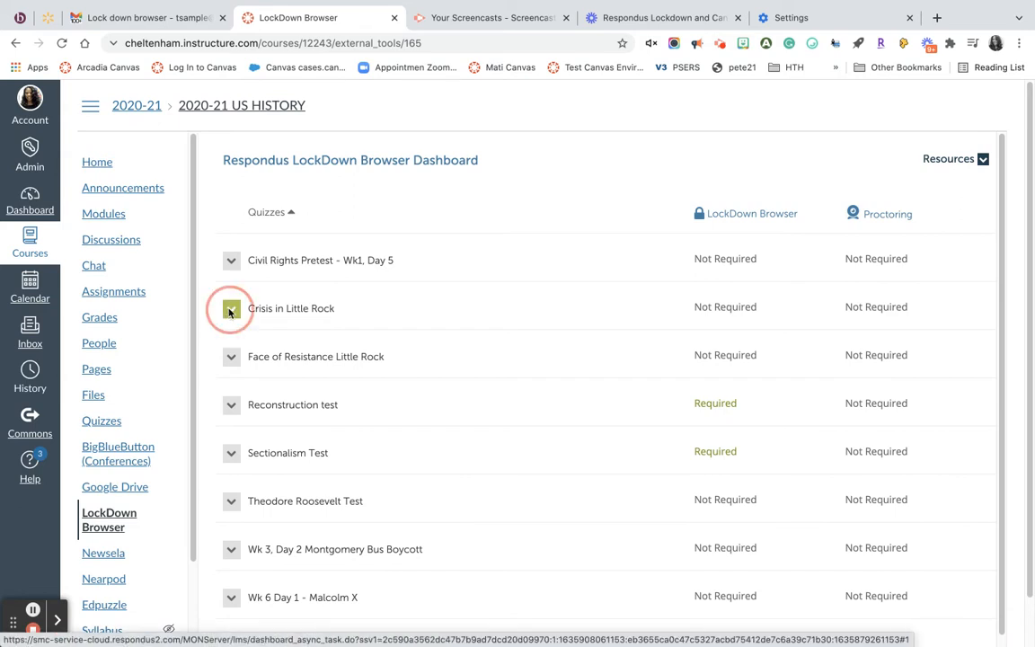
{"action": "left_click", "coordinate": [230, 309]}
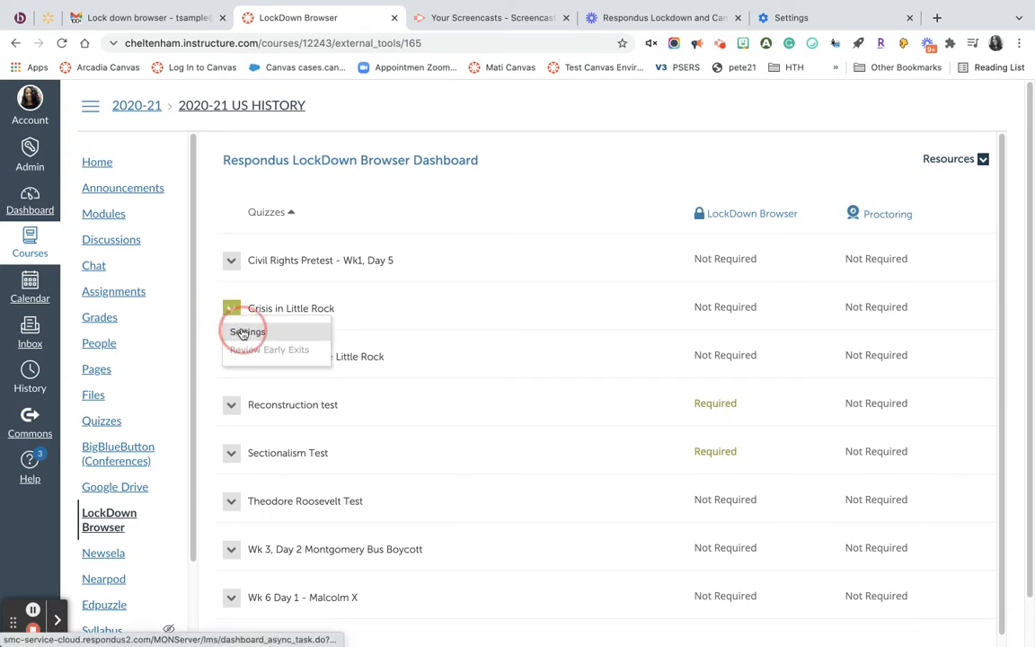
{"action": "left_click", "coordinate": [248, 331]}
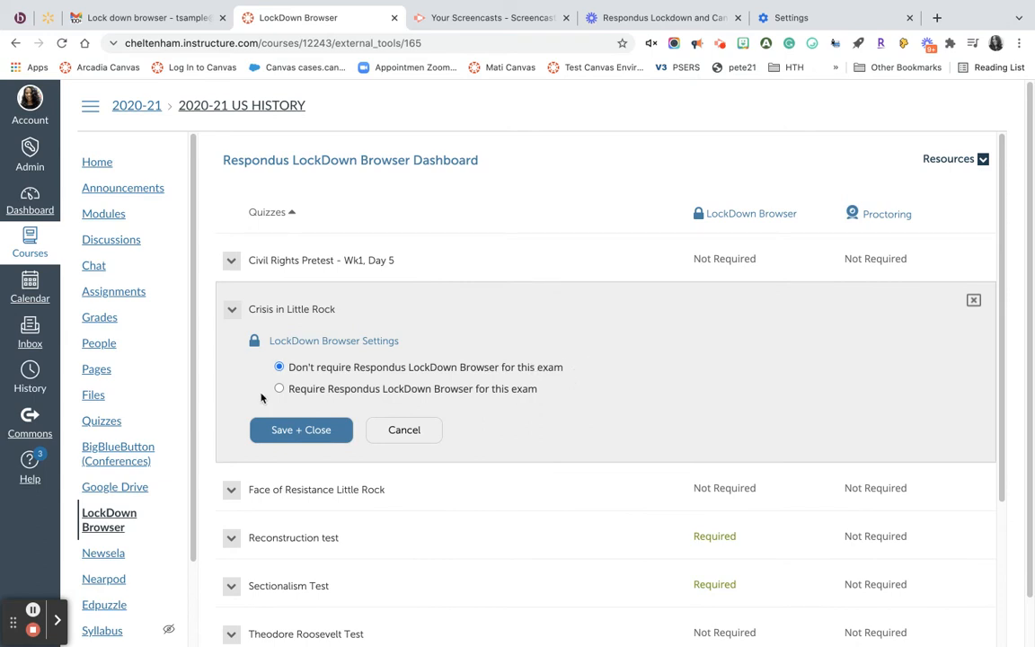
{"action": "left_click", "coordinate": [280, 388]}
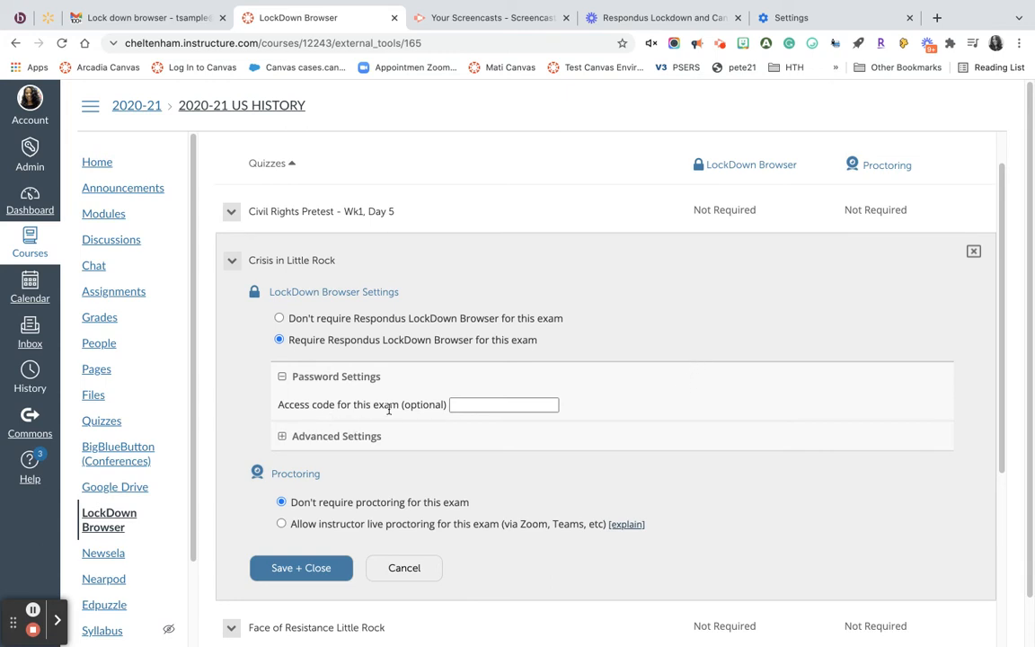
{"action": "left_click", "coordinate": [503, 404]}
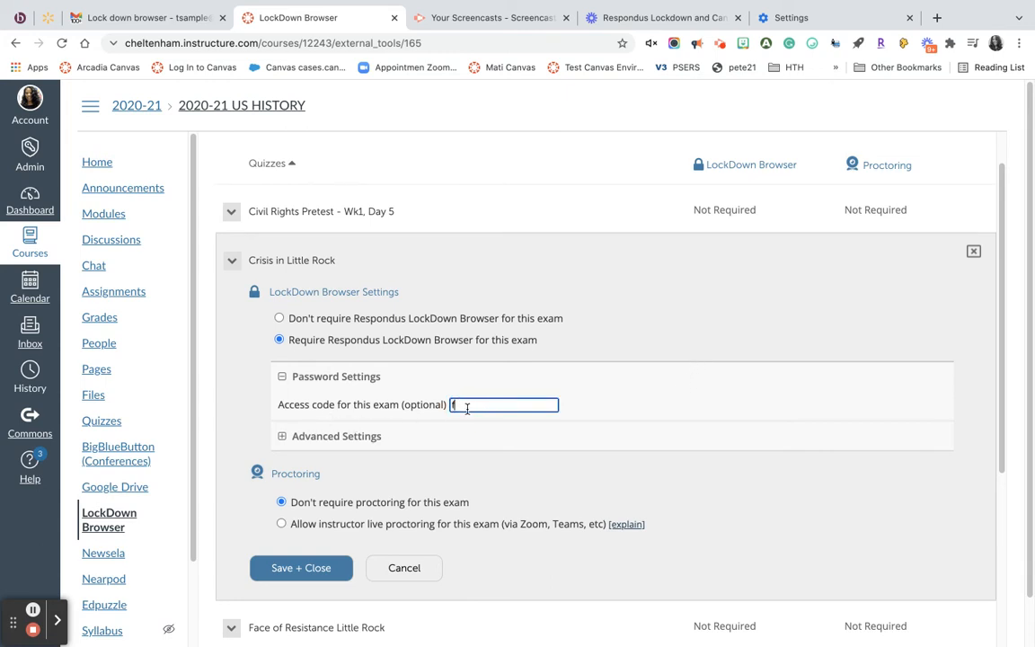
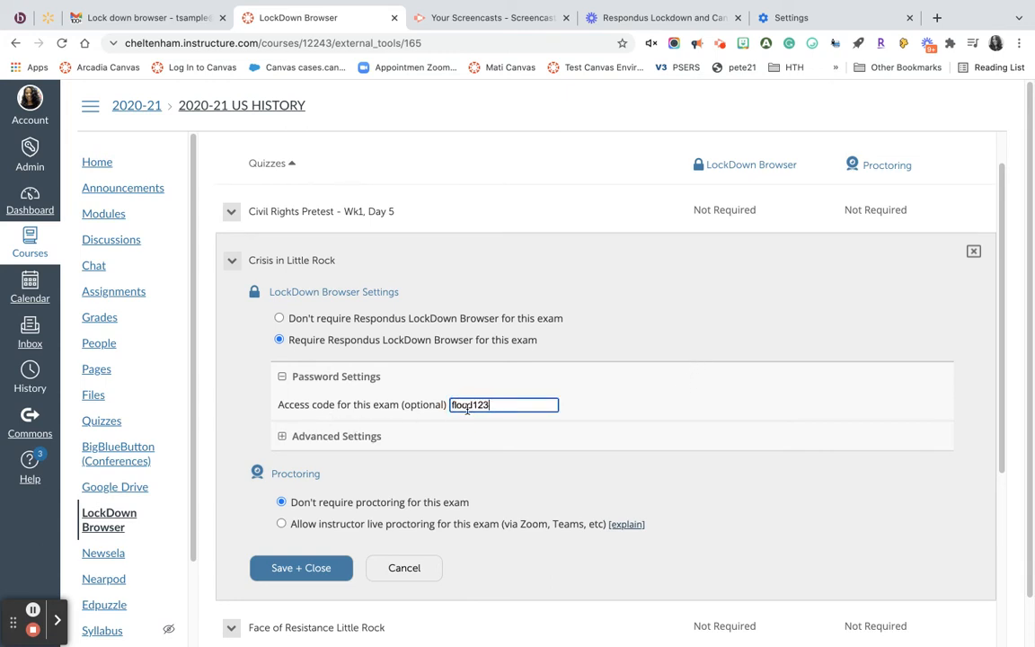
{"action": "scroll", "scroll_direction": "down", "scroll_amount": 3}
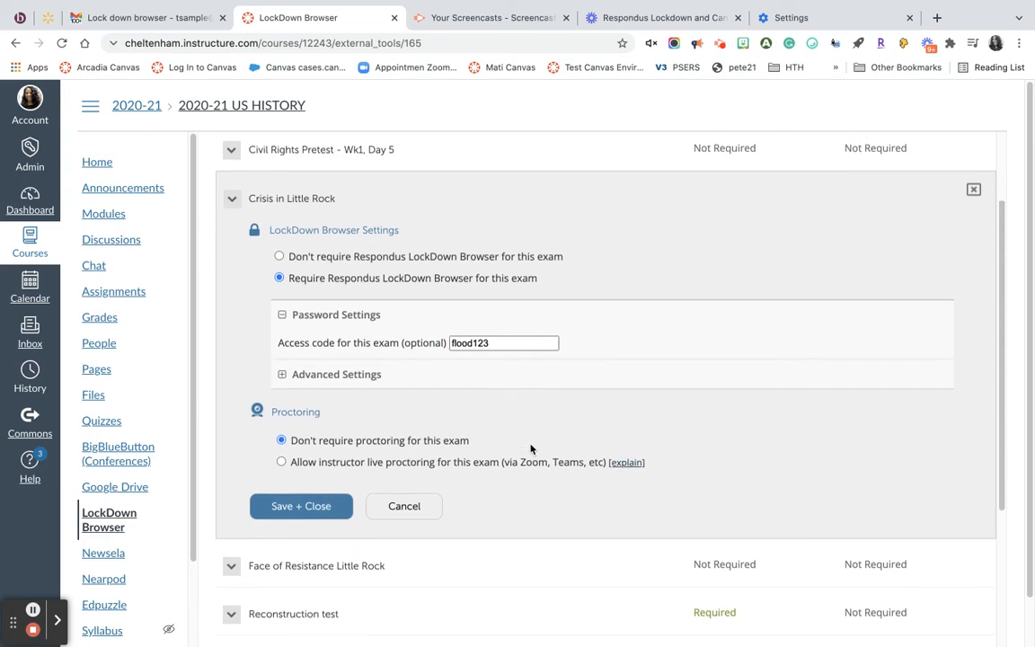
{"action": "scroll", "scroll_direction": "down", "scroll_amount": 3}
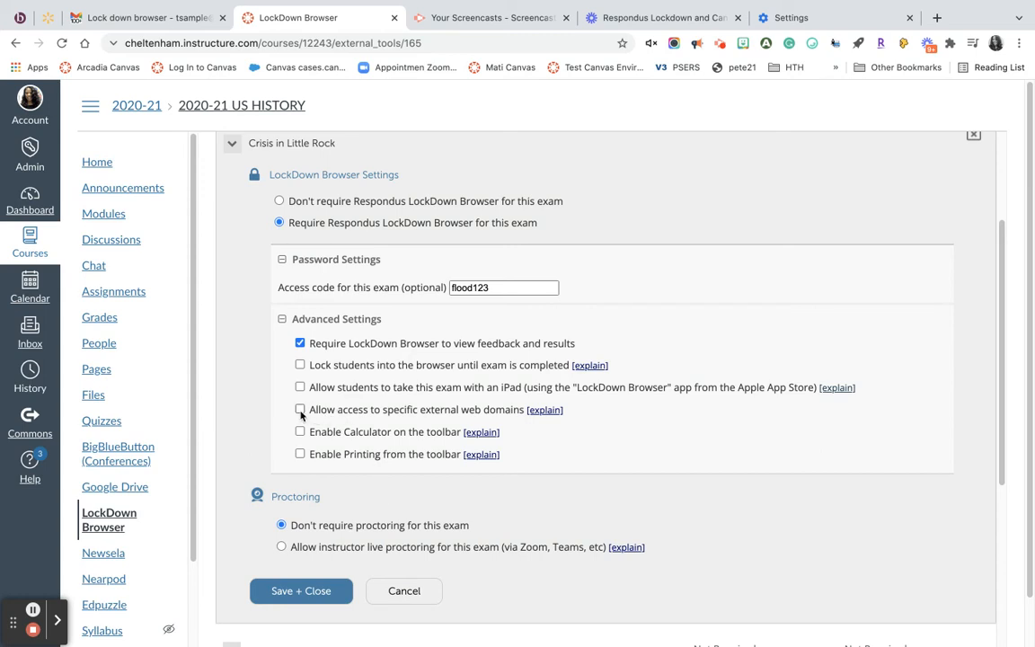
- Try external web domain access in Advanced Settings, then leave it and the other restrictions turned off
{"action": "left_click", "coordinate": [300, 409]}
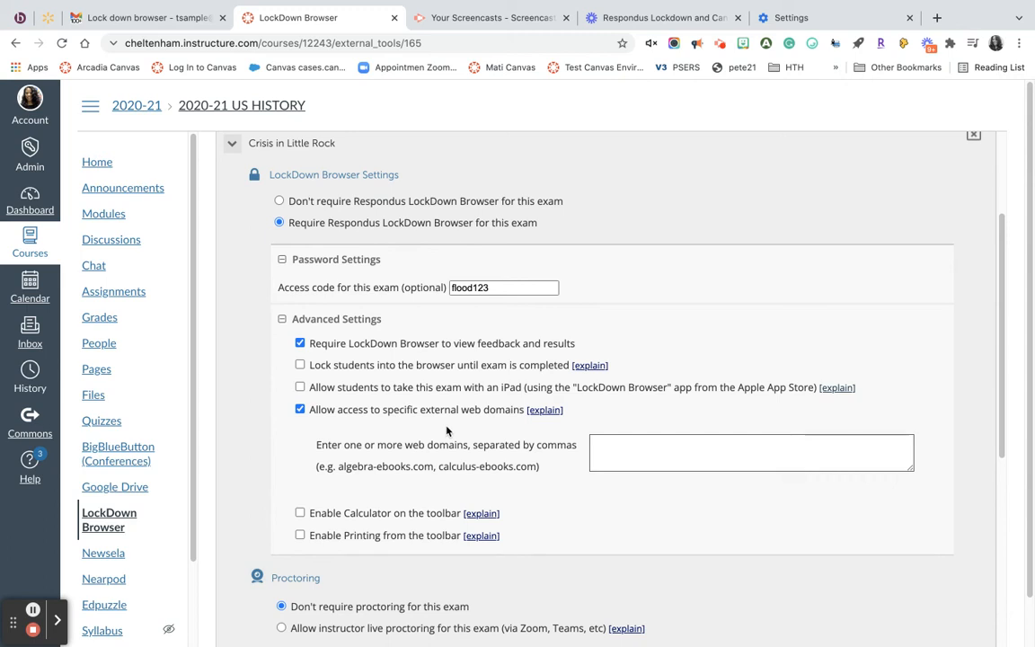
{"action": "left_click", "coordinate": [751, 453]}
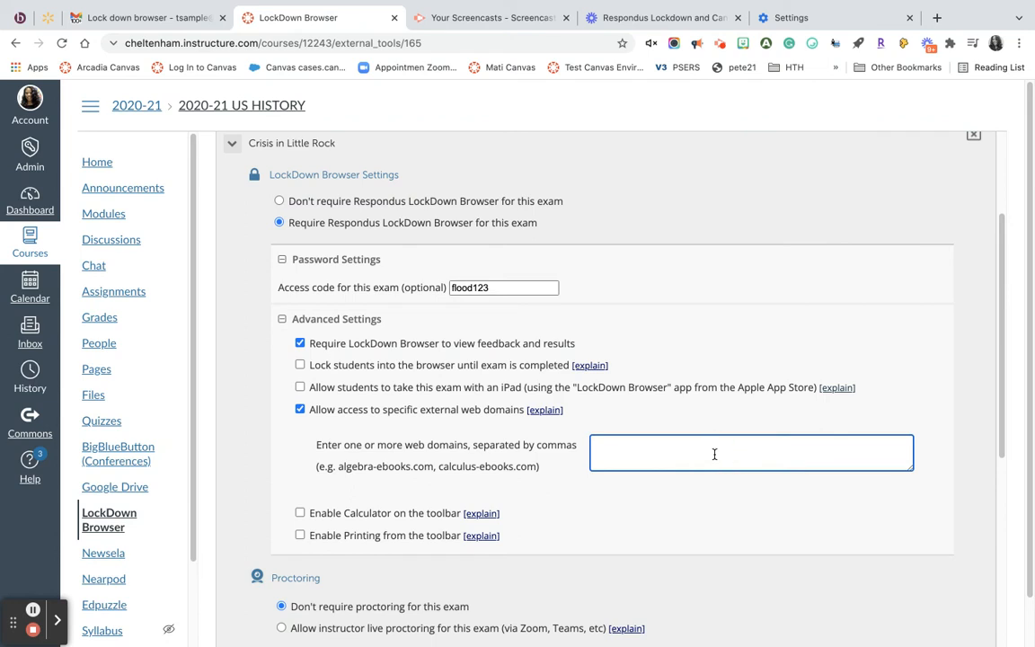
{"action": "mouse_move", "coordinate": [376, 485]}
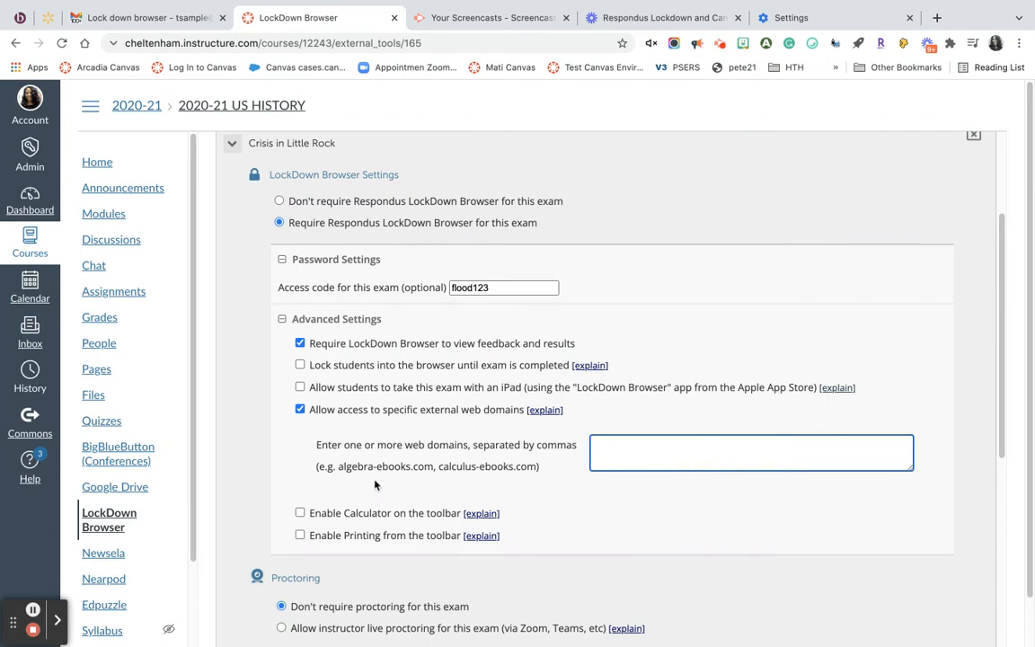
{"action": "left_click", "coordinate": [300, 410]}
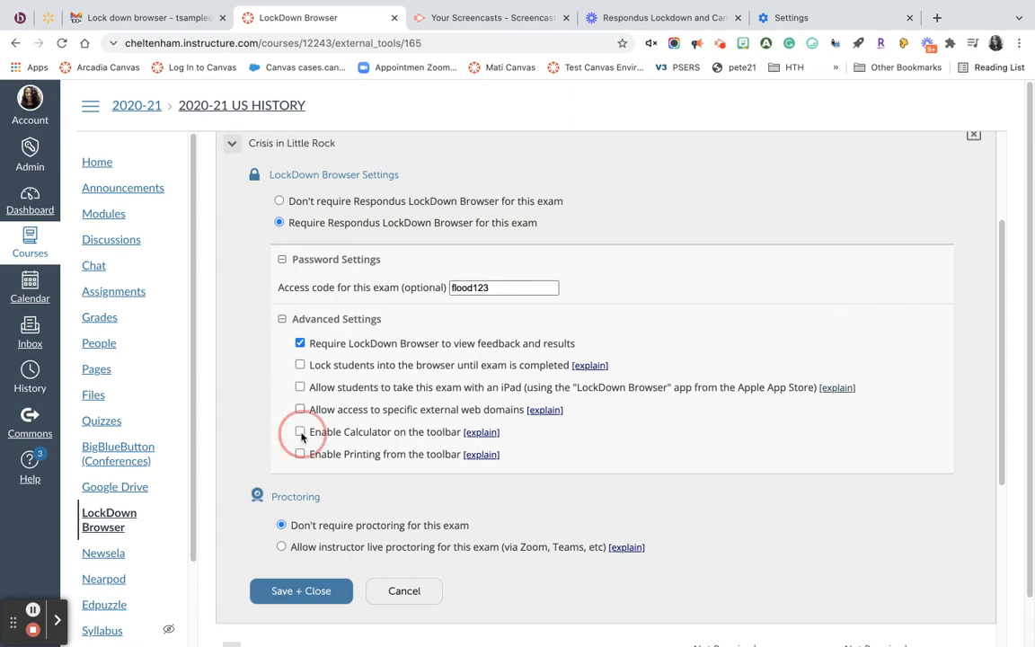
{"action": "left_click", "coordinate": [300, 431]}
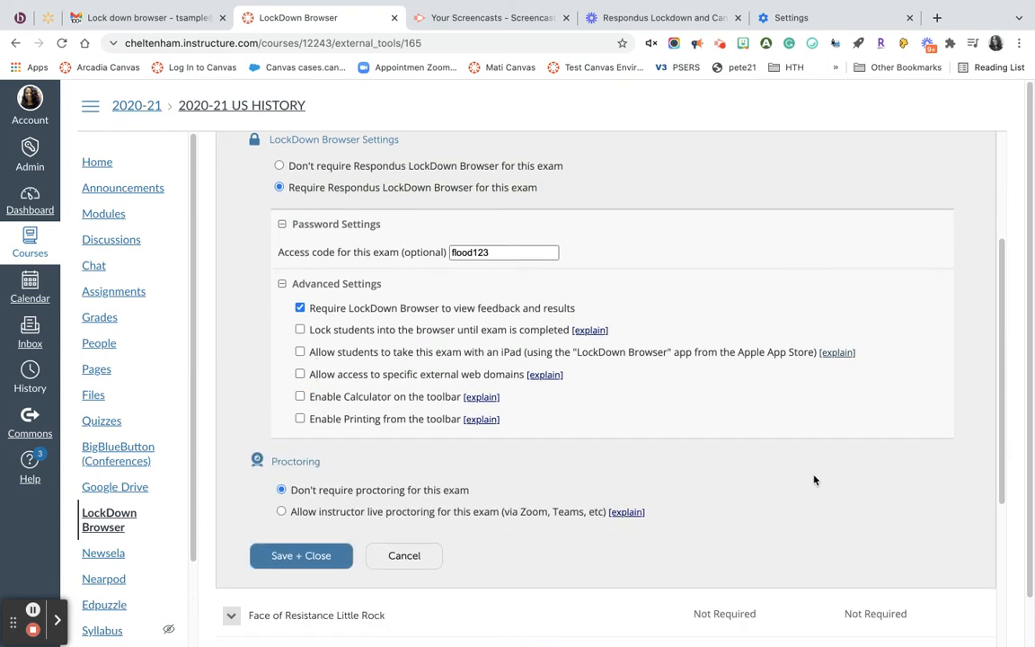
{"action": "scroll", "scroll_direction": "down", "scroll_amount": 3}
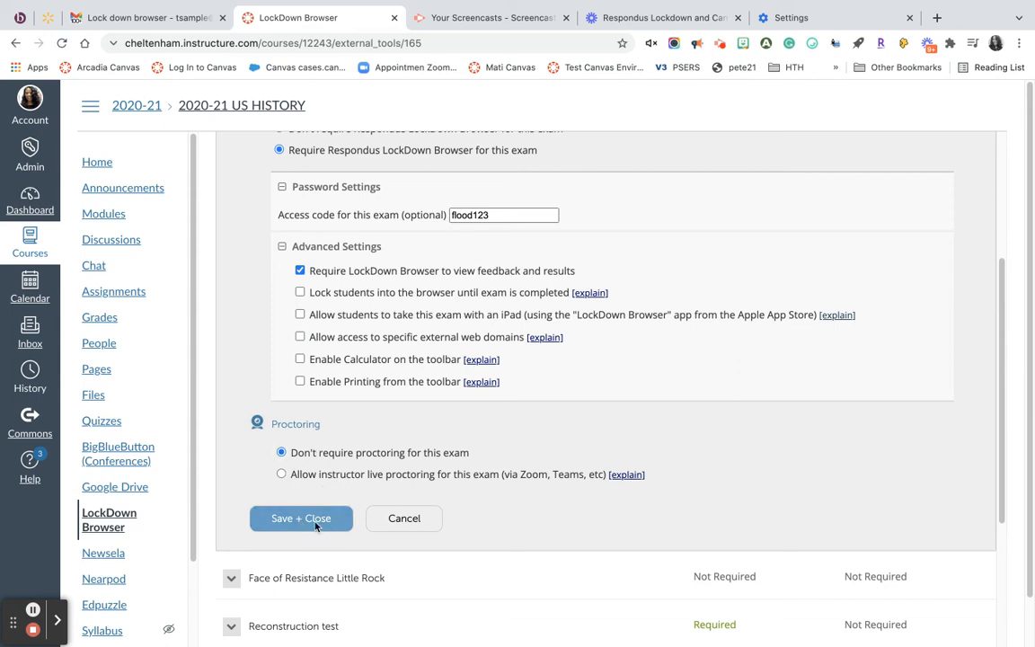
- Save and close so Crisis in Little Rock is marked Required in the dashboard list
{"action": "left_click", "coordinate": [302, 518]}
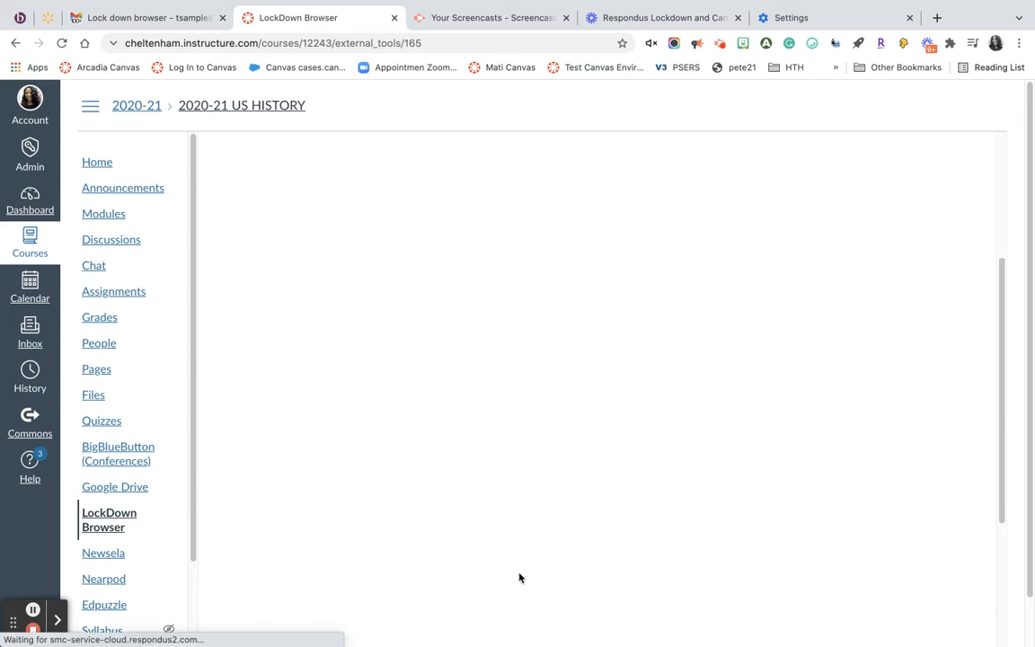
{"action": "left_click", "coordinate": [108, 519]}
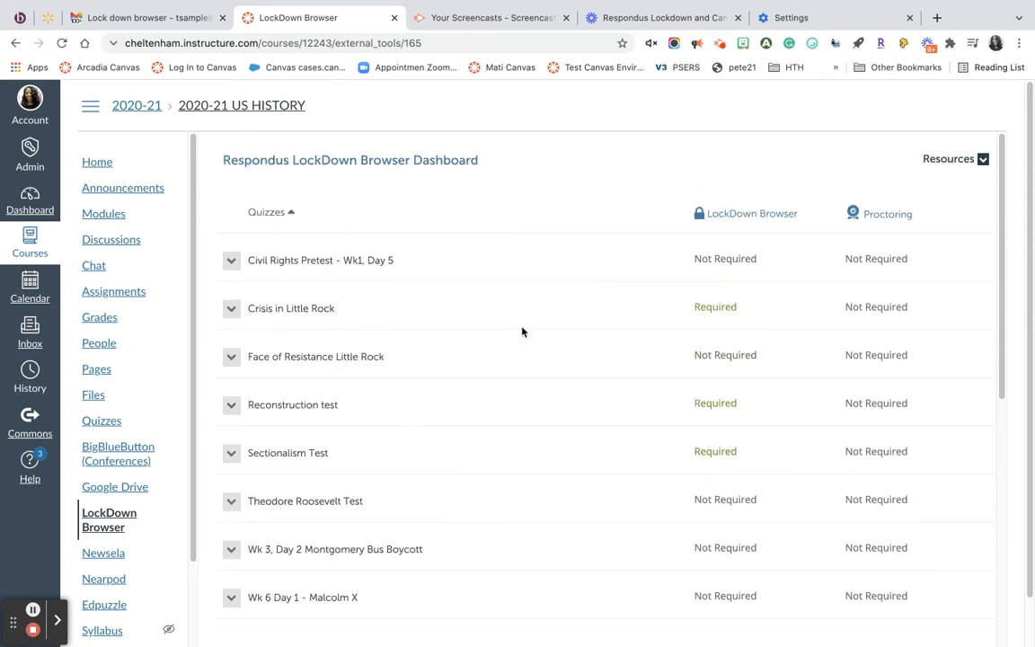
{"action": "mouse_move", "coordinate": [686, 299]}
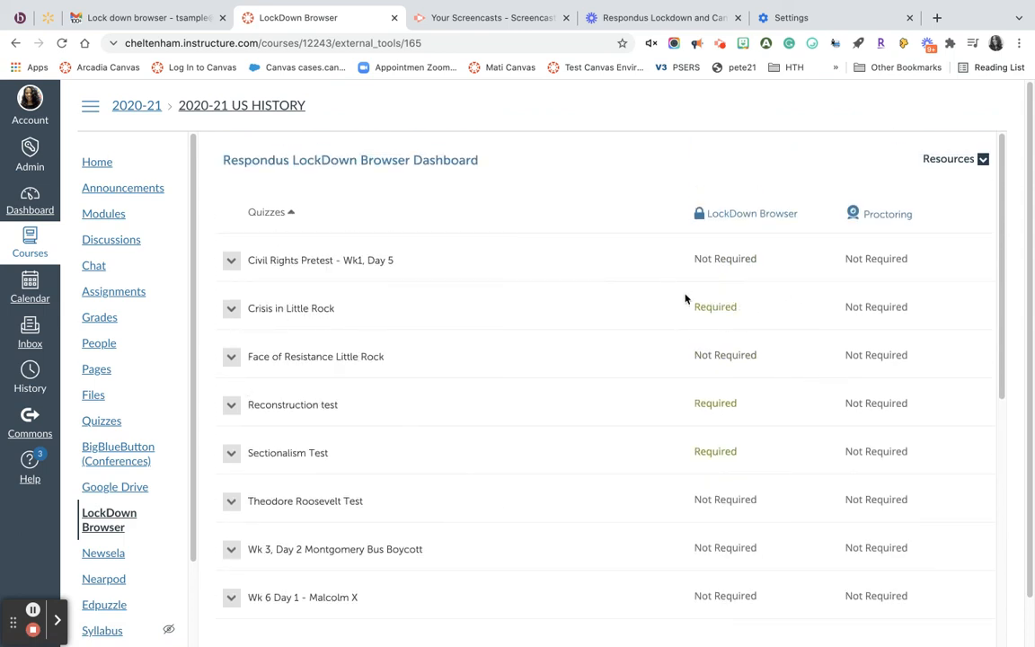
{"action": "mouse_move", "coordinate": [442, 295]}
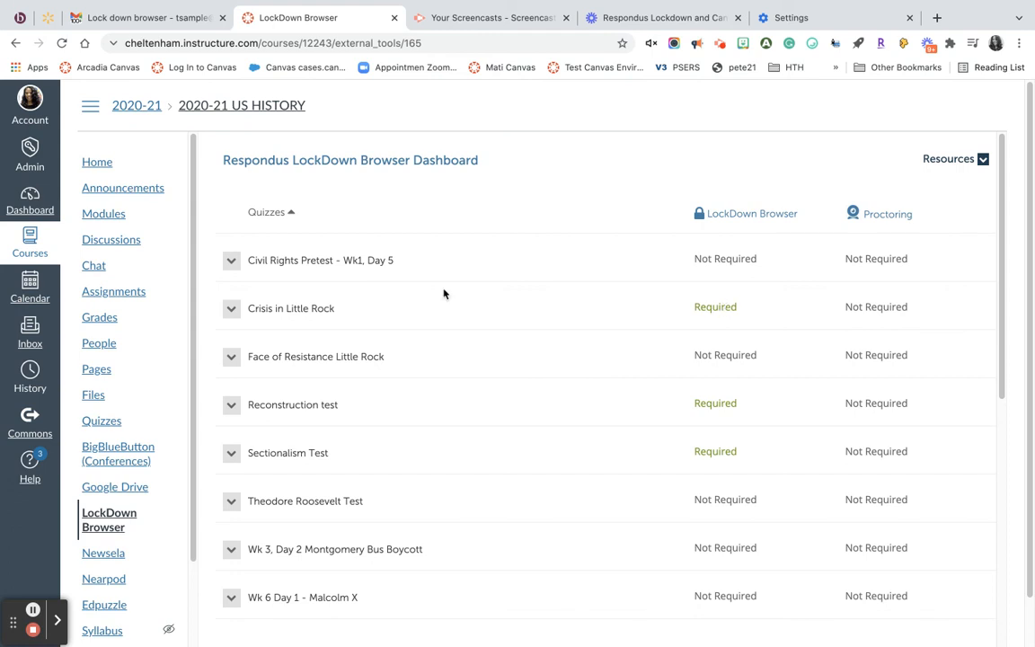
{"action": "mouse_move", "coordinate": [98, 341]}
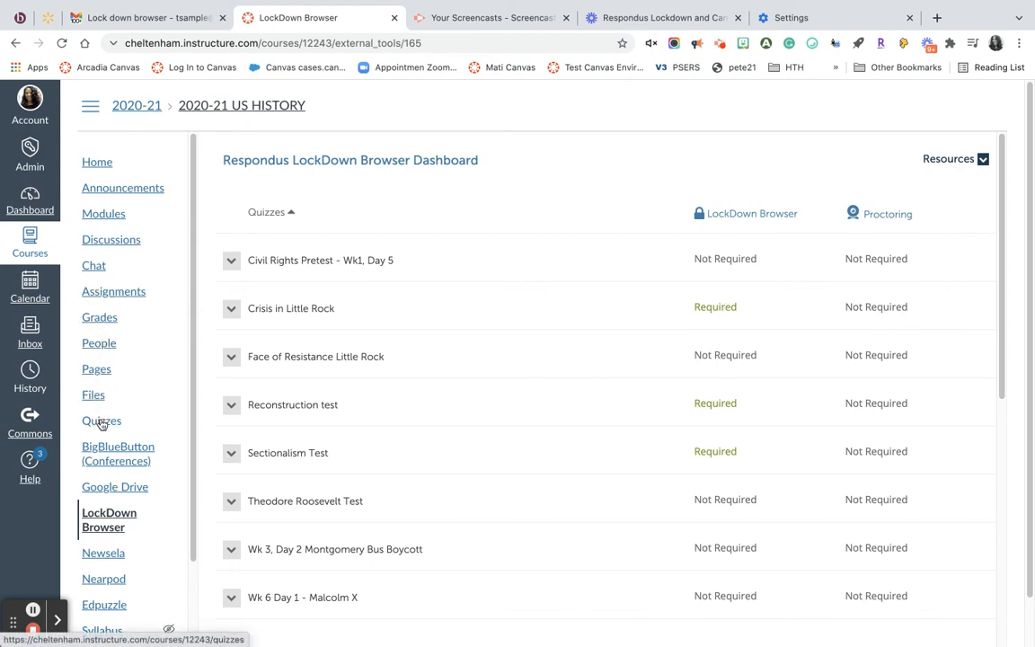
{"action": "left_click", "coordinate": [101, 420]}
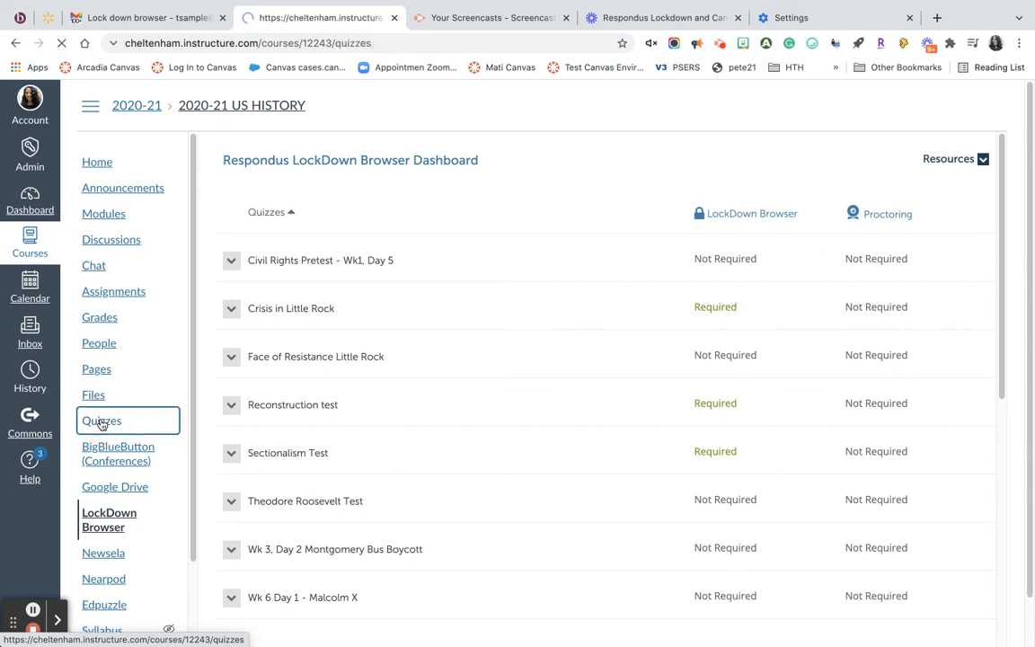
{"action": "left_click", "coordinate": [101, 420]}
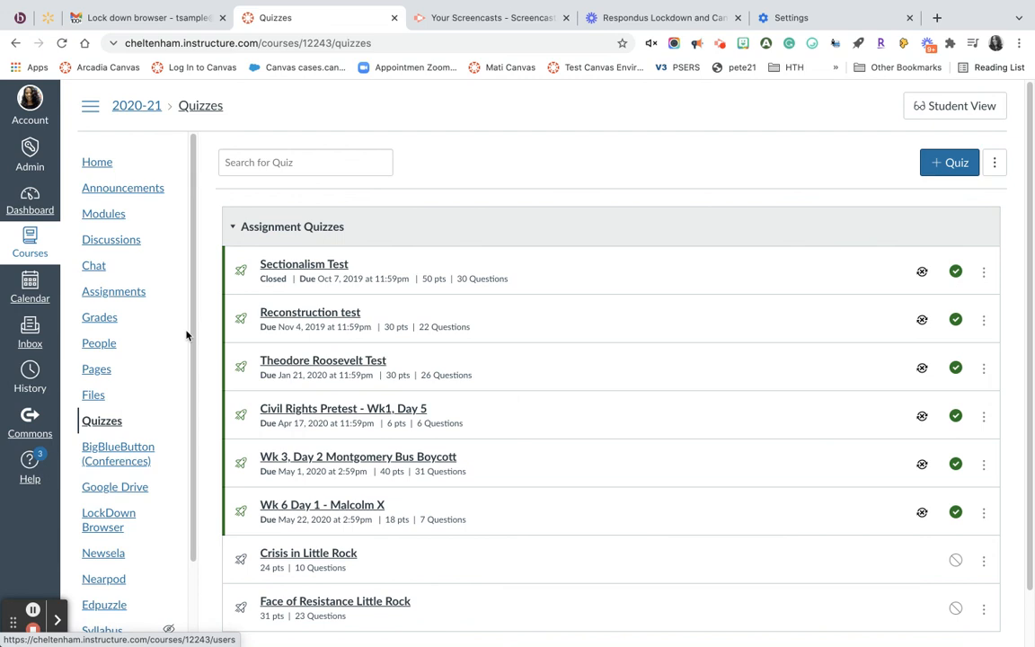
{"action": "left_click", "coordinate": [307, 554]}
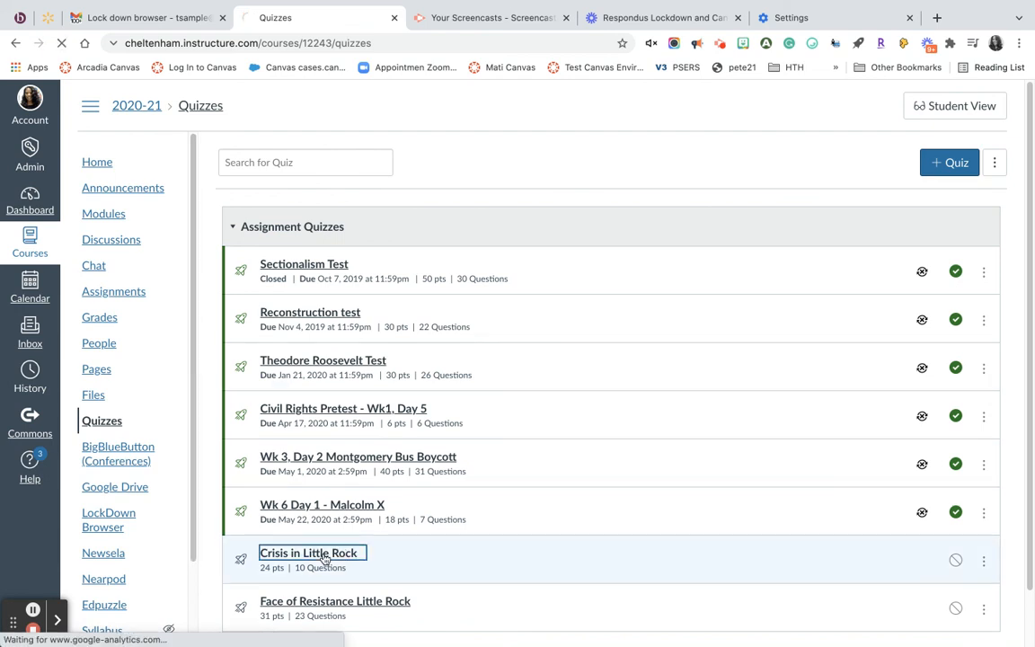
{"action": "left_click", "coordinate": [309, 554]}
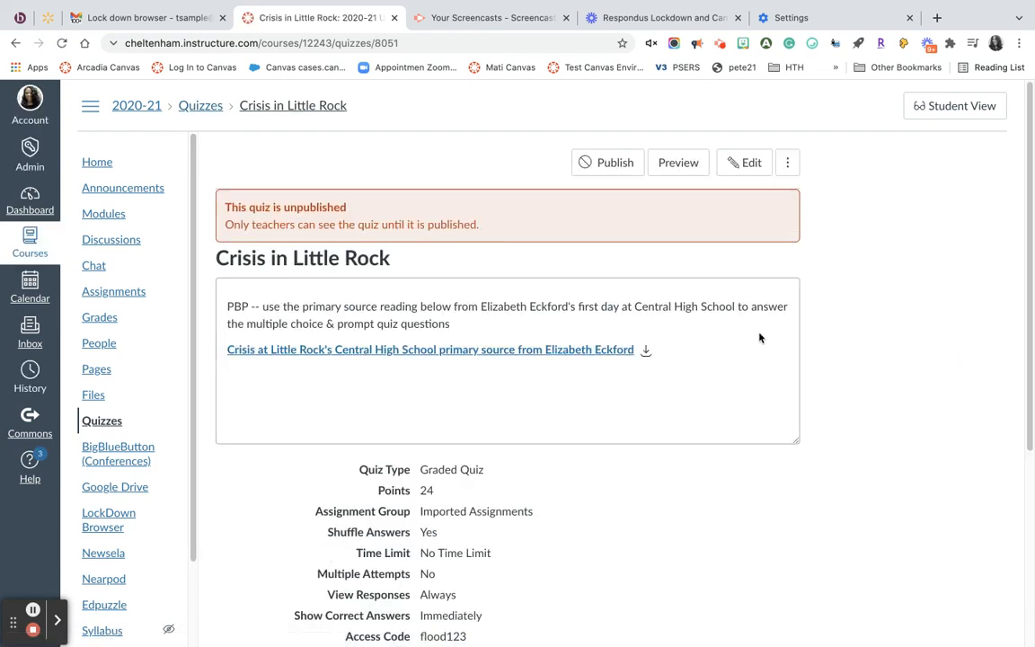